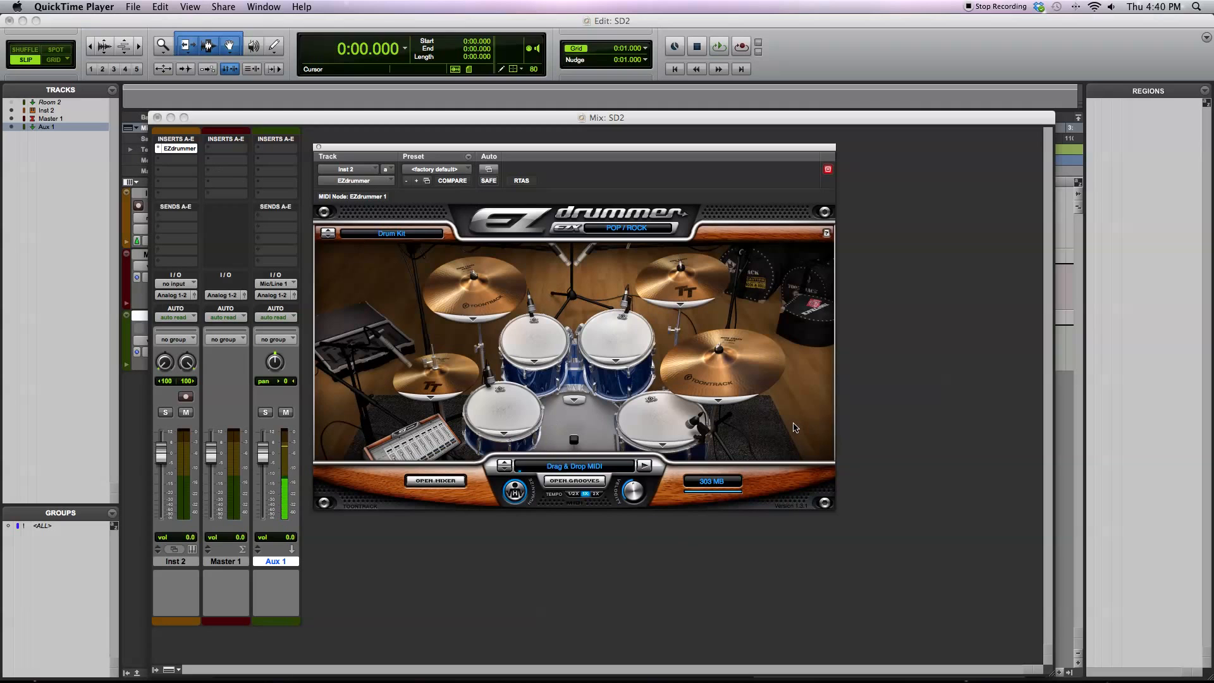
mouse_move(713, 416)
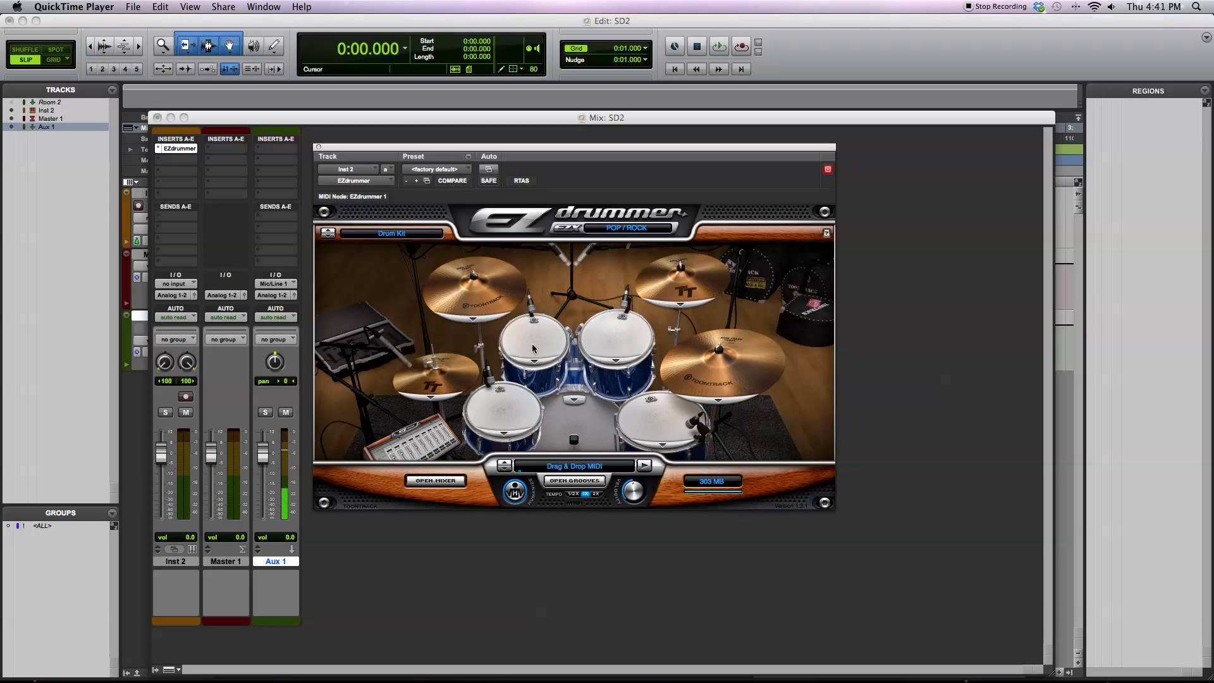
mouse_move(468, 373)
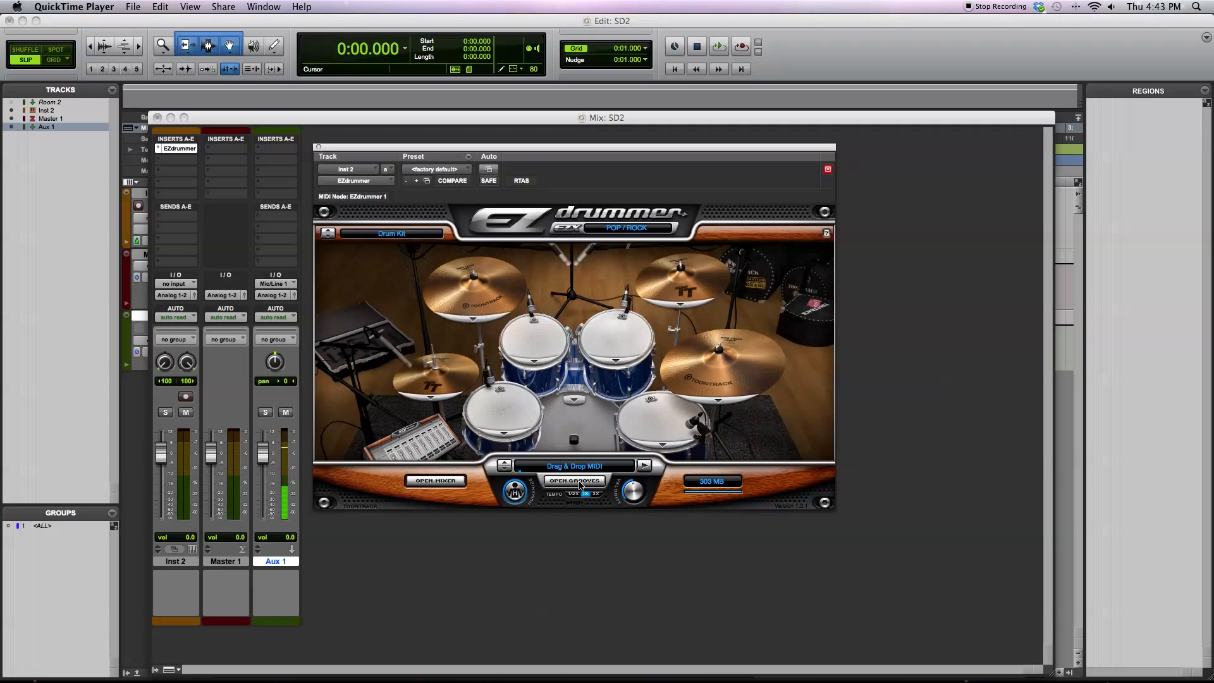
Step: Browse to EZD POP/ROCK > POP/ROCK > GROOVE 02 in the groove browser
click(574, 480)
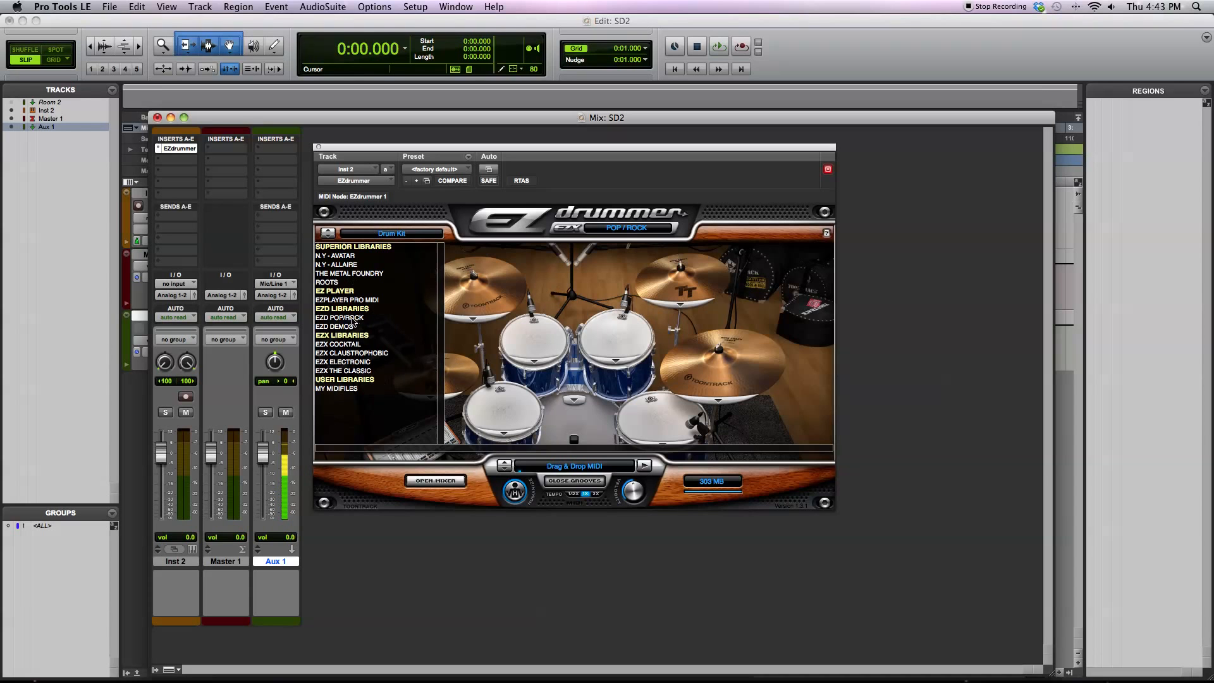
click(339, 317)
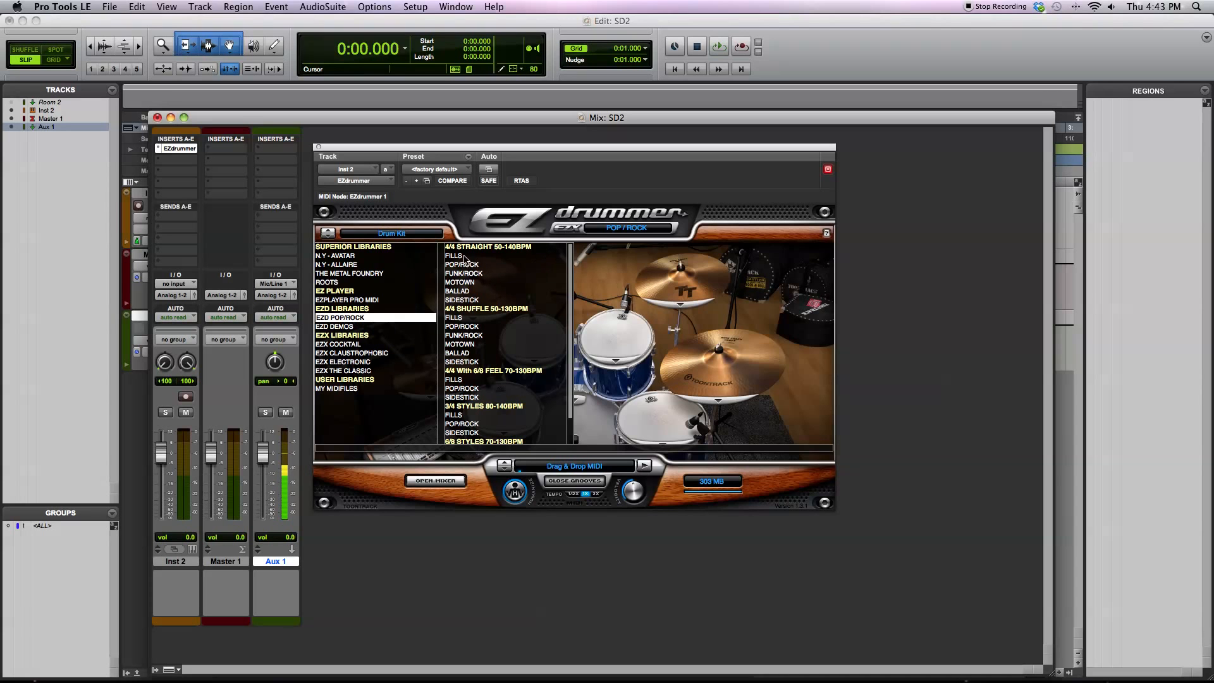
click(461, 264)
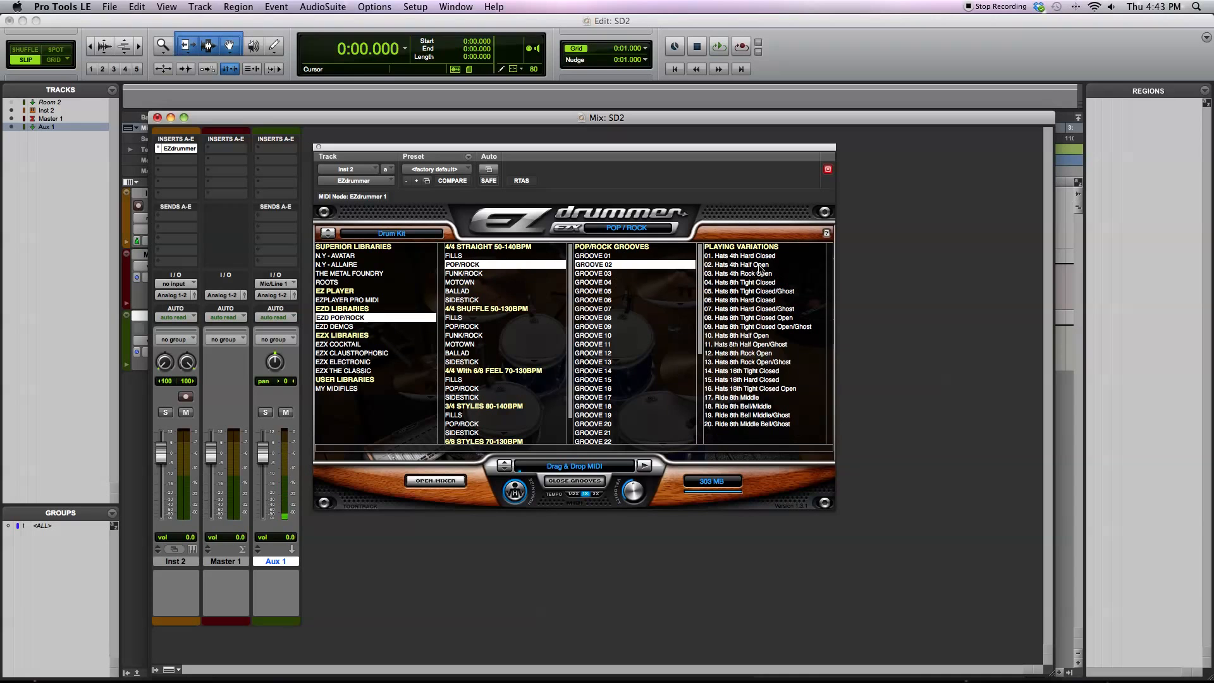
Step: Audition two hi-hat and two ride playing variations of Groove 02
click(740, 255)
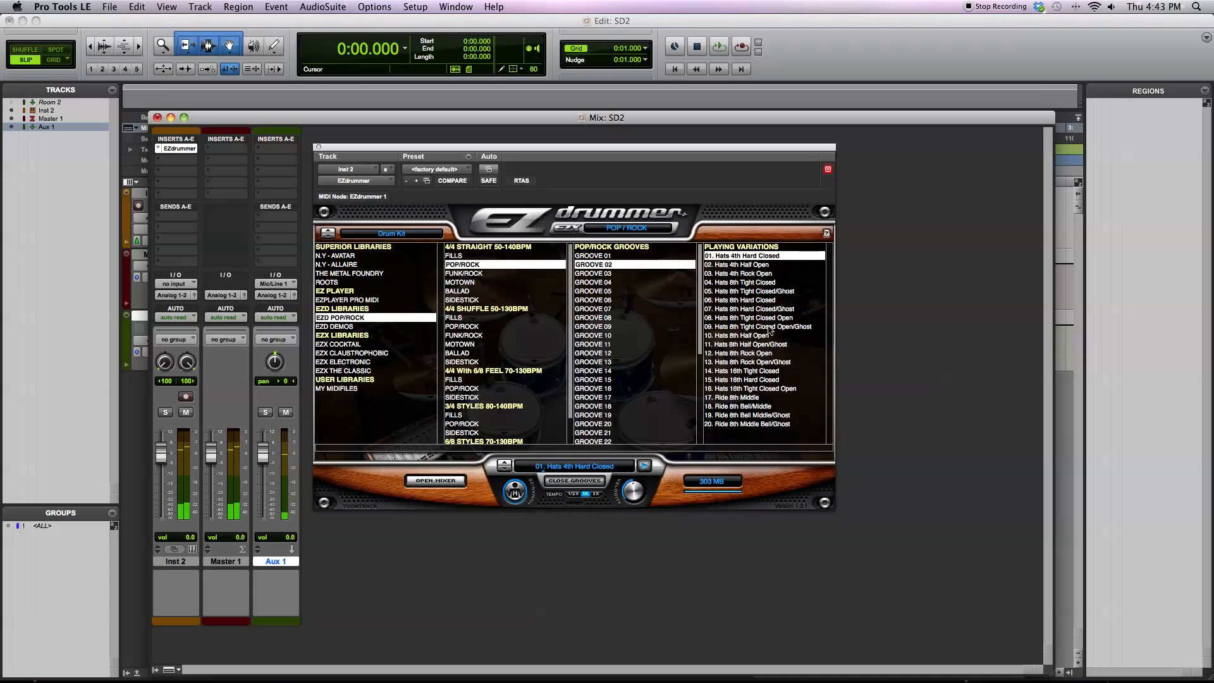
click(749, 318)
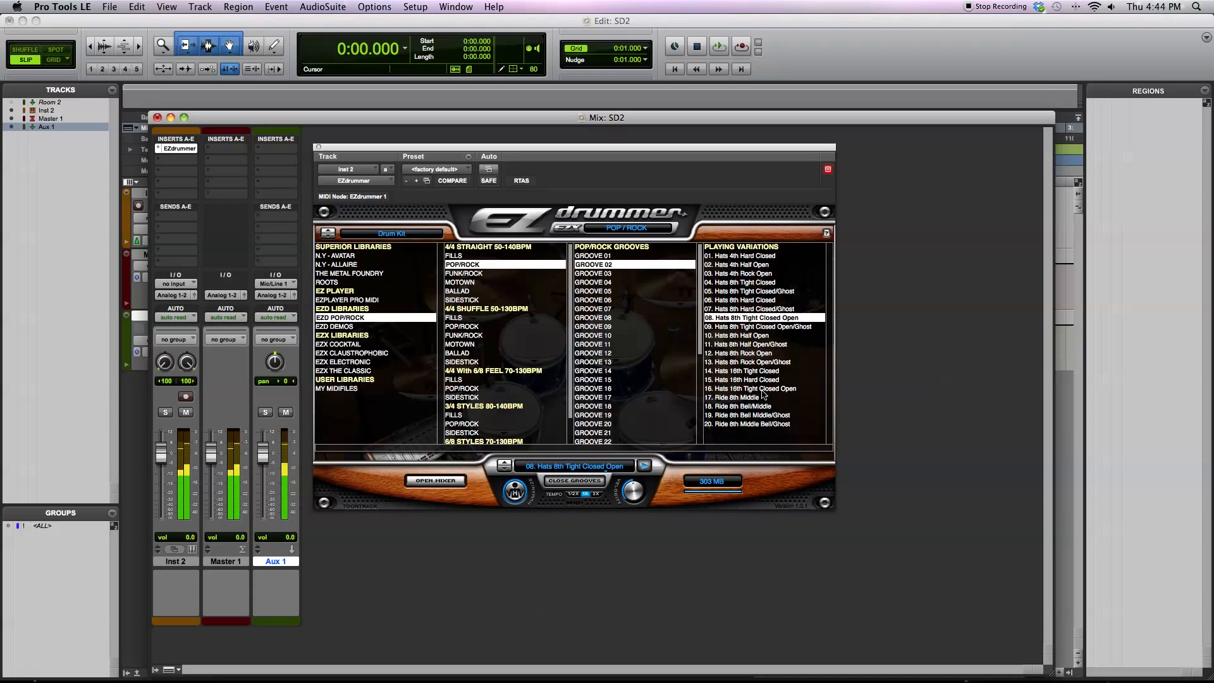
click(743, 396)
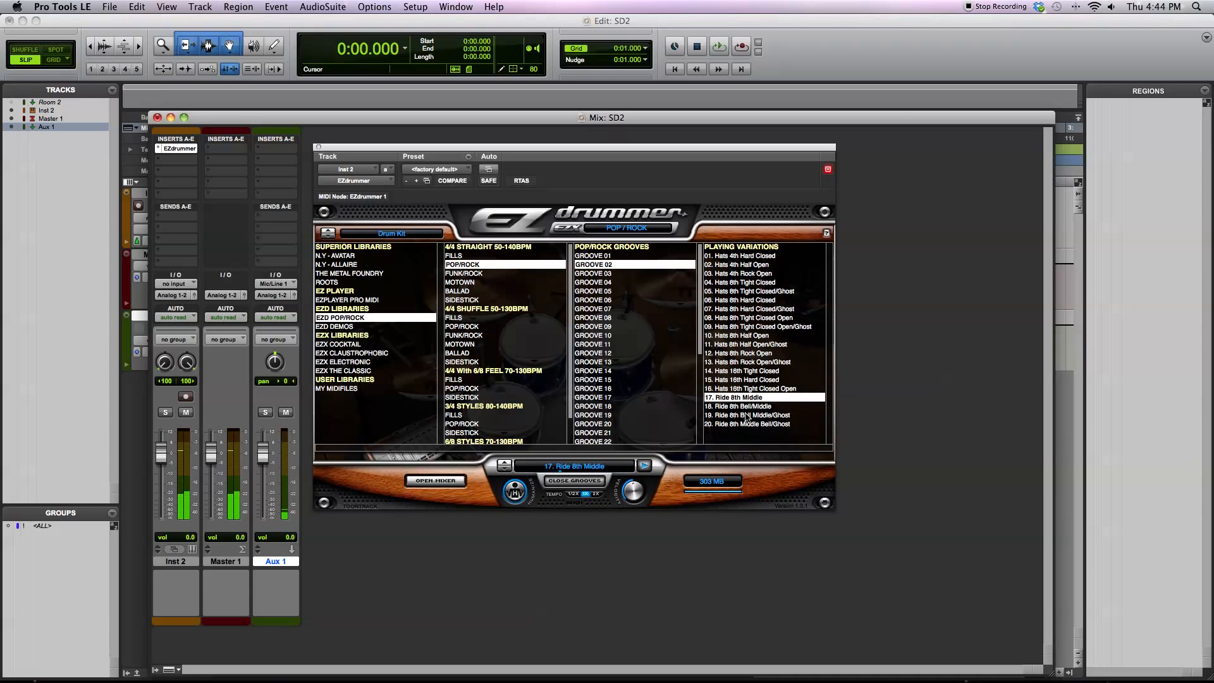
click(747, 423)
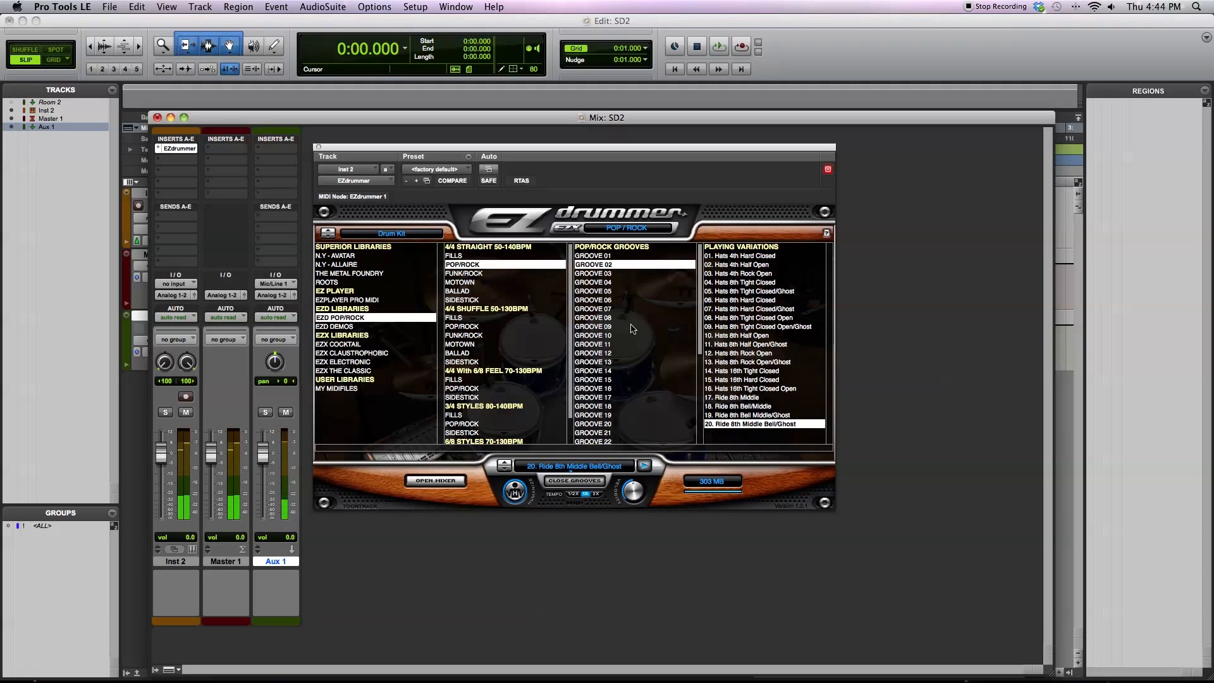
Step: Audition grooves from the shuffle Pop/Rock and Motown styles
click(593, 326)
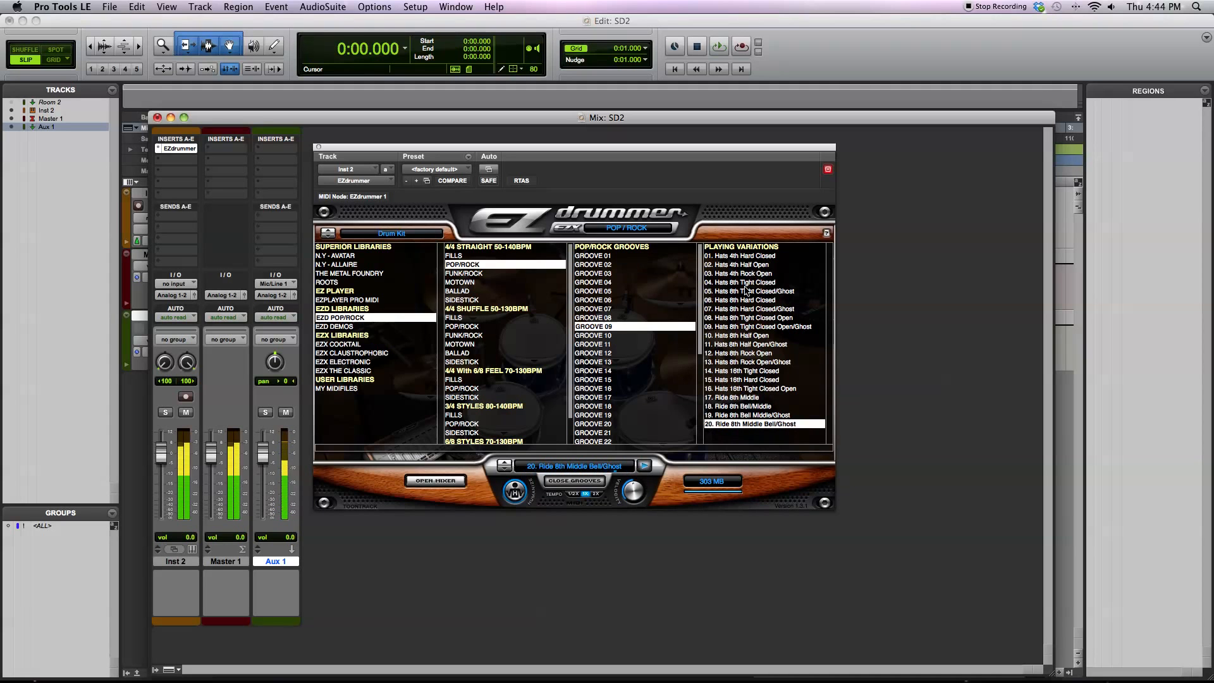
click(762, 291)
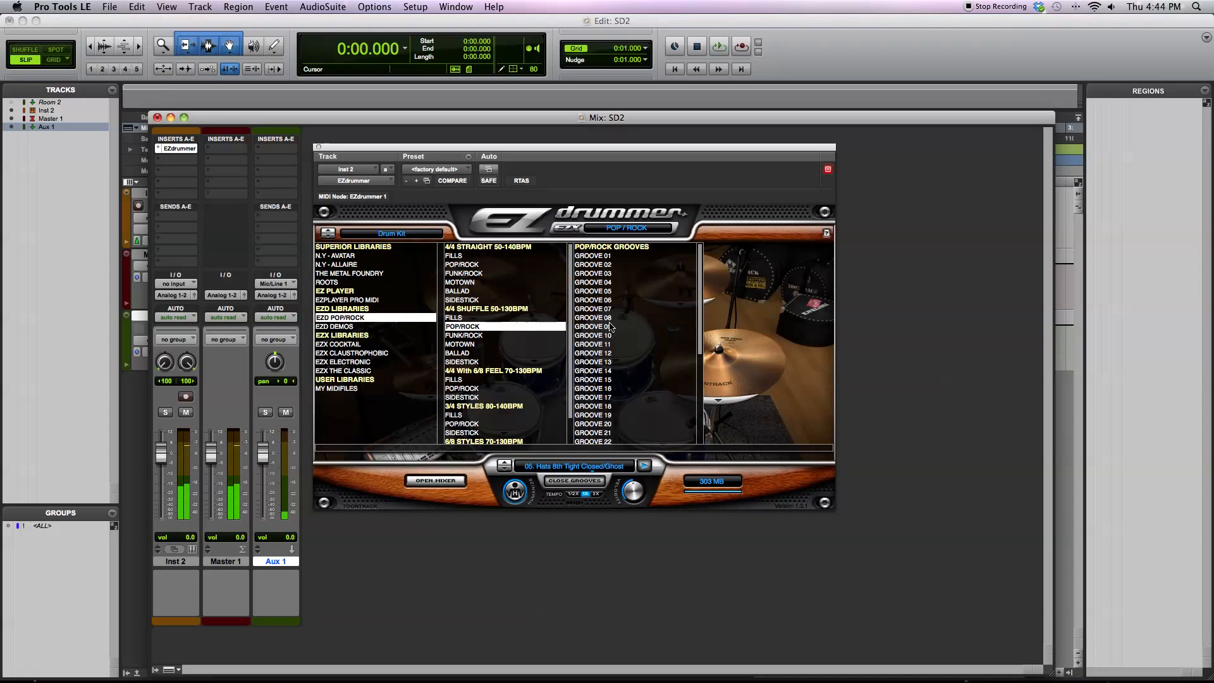
click(593, 308)
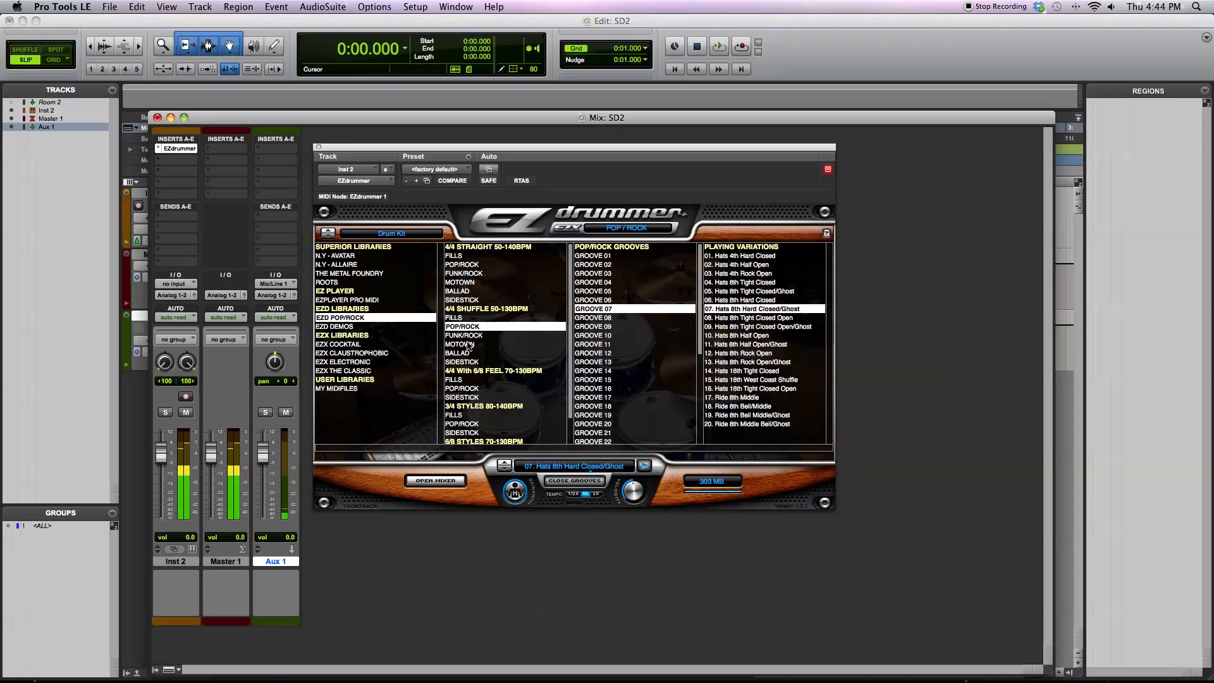
click(459, 344)
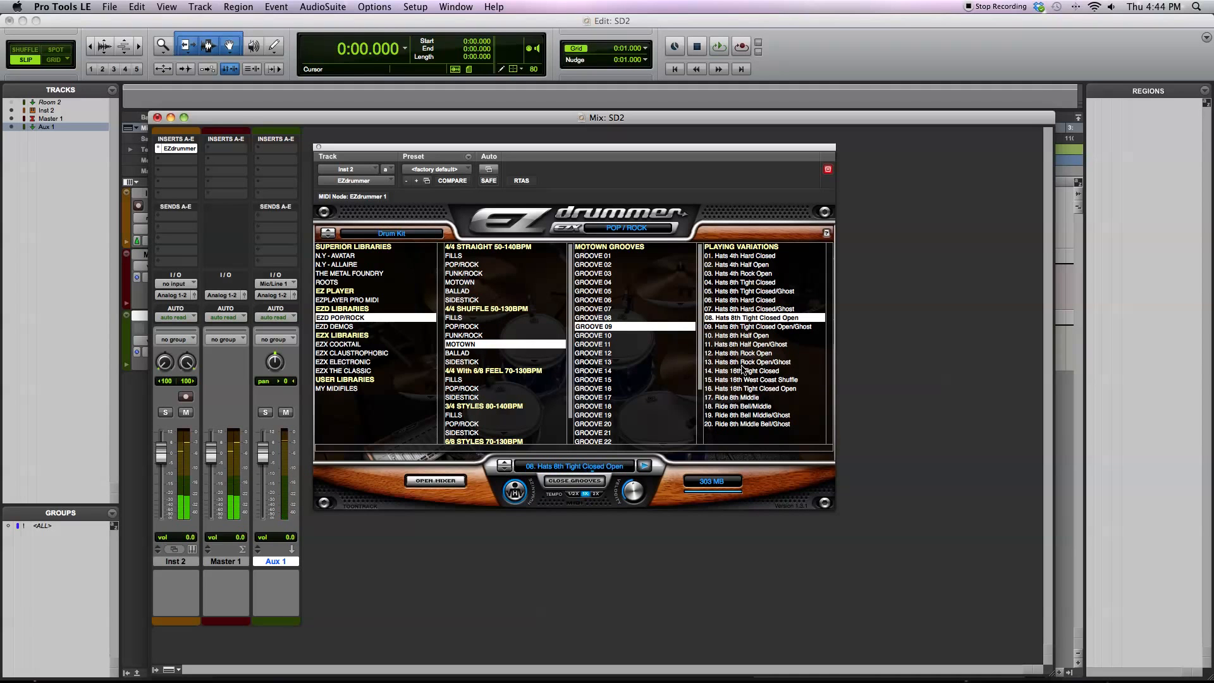
Step: Audition ballad grooves and settle on Groove 08 with 'Hats 8th Half Open'
click(747, 371)
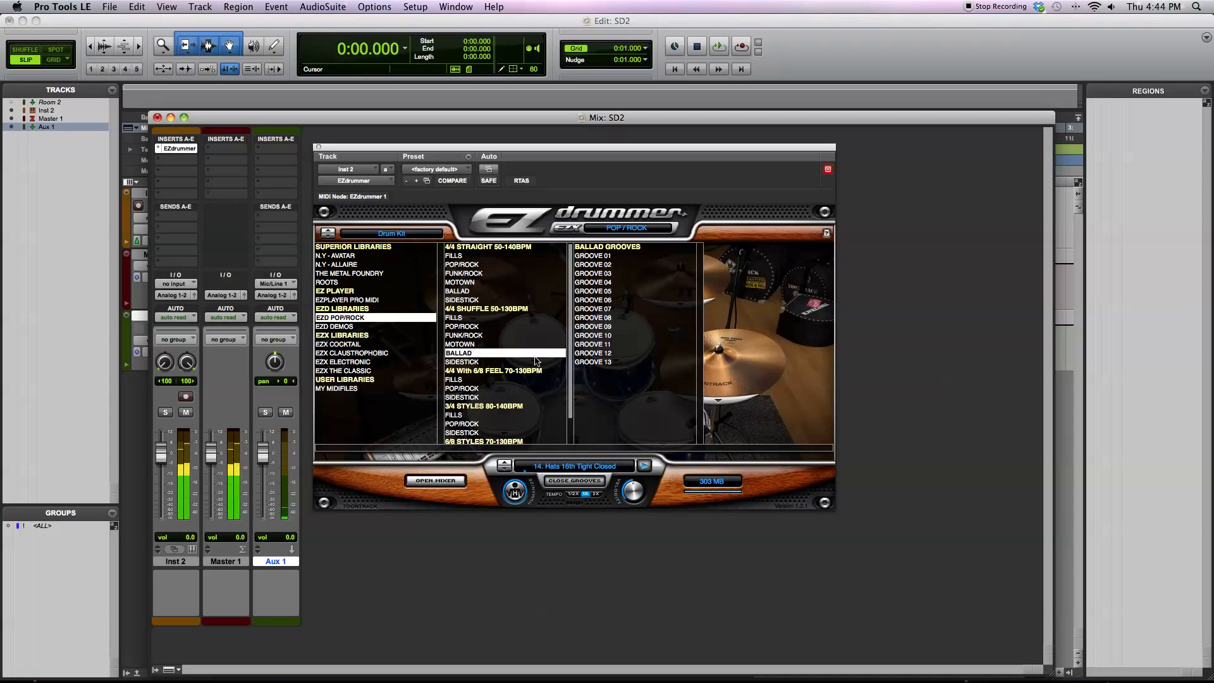
click(593, 309)
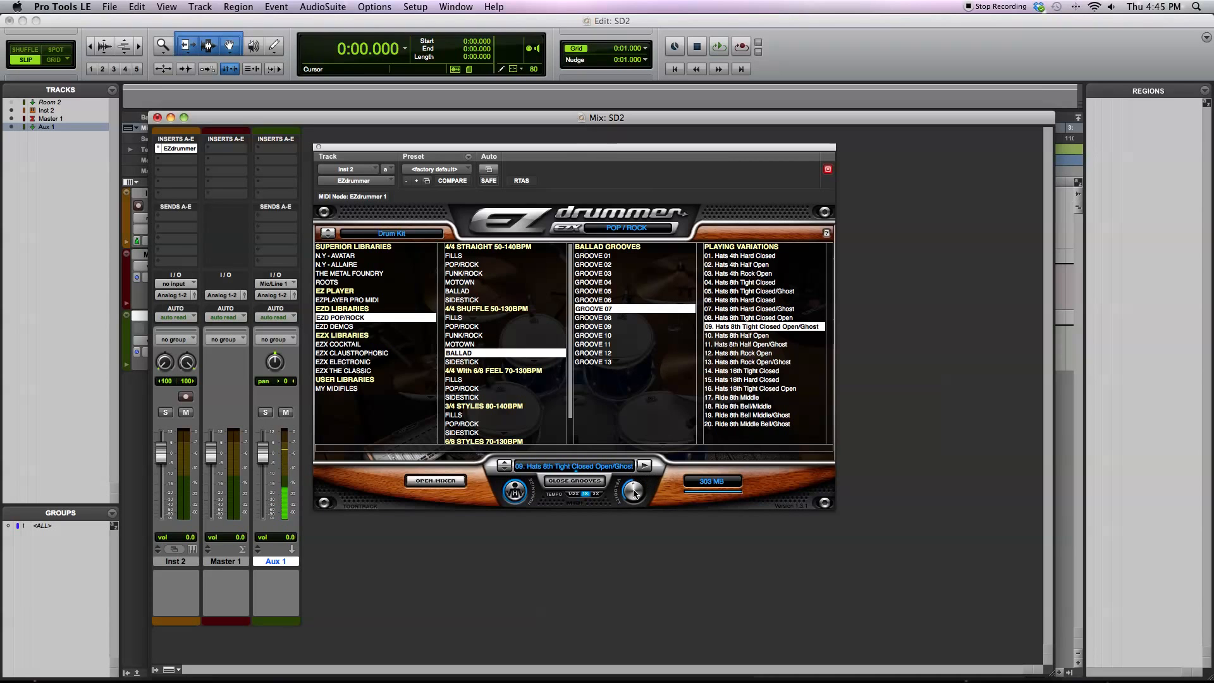
drag(633, 492, 633, 511)
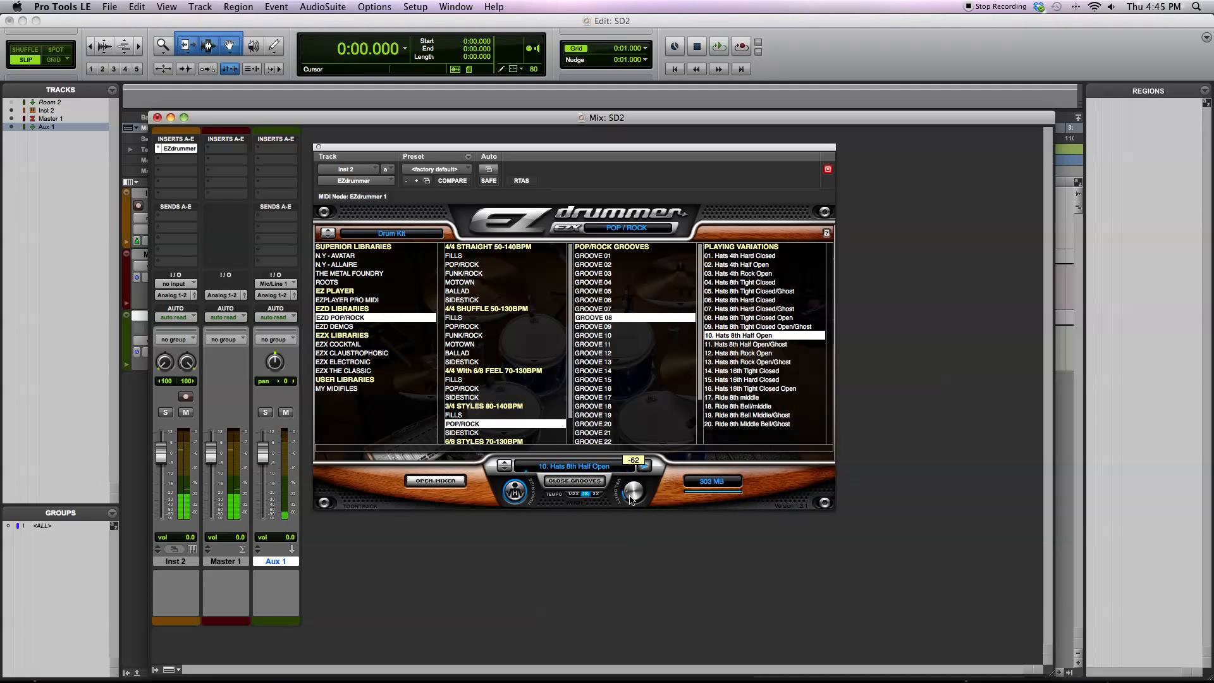
drag(633, 496, 634, 464)
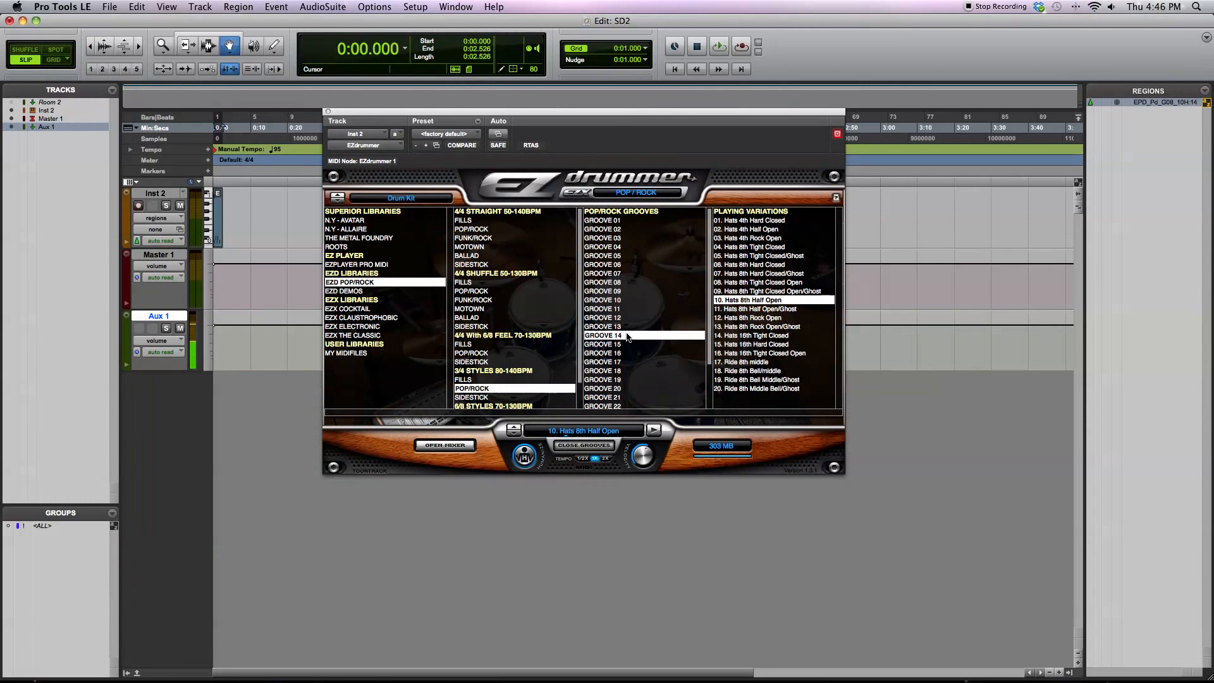
Step: Pick Groove 14 'Hats 16th Tight Closed Open' for the Inst MIDI track
click(771, 353)
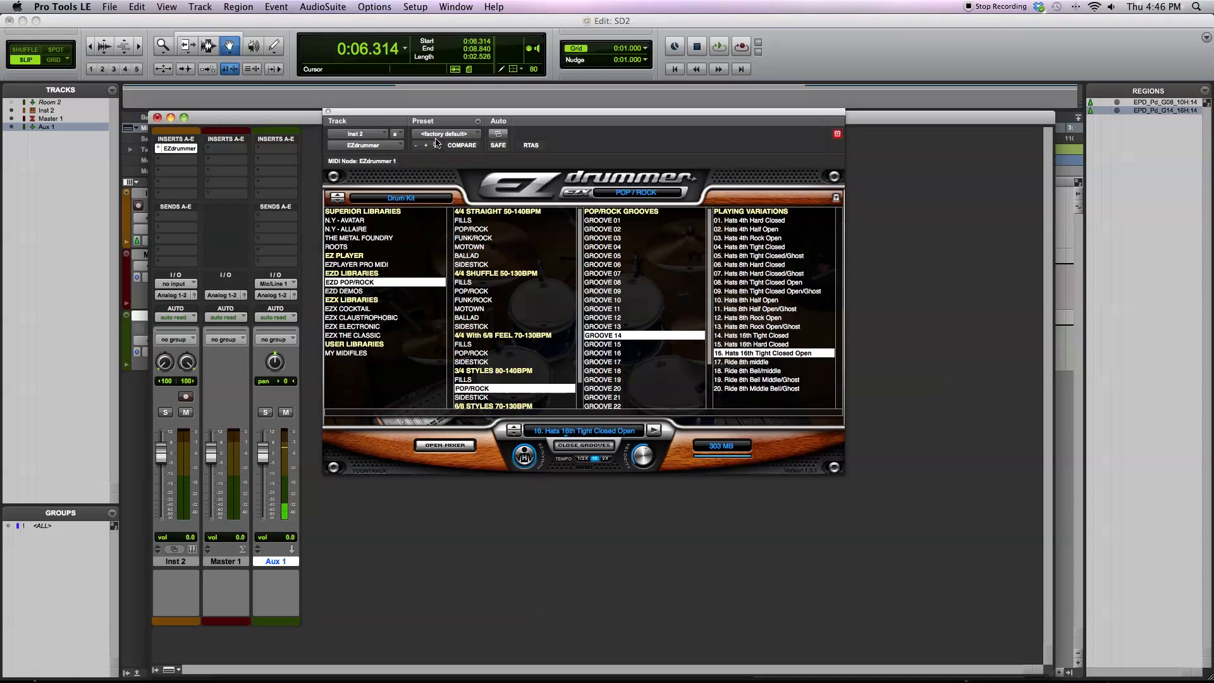
Step: Swap the kick to 22" GMS Plastic Beater and snare to 14" Slingerland Damped
click(582, 443)
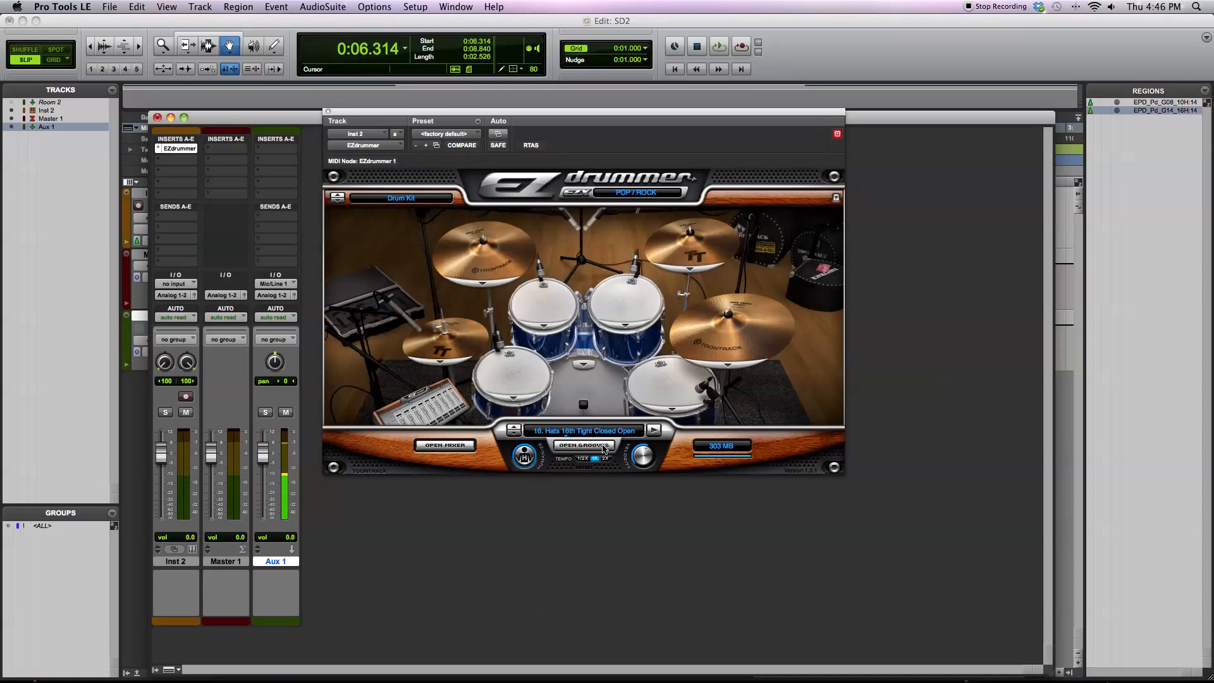
mouse_move(599, 398)
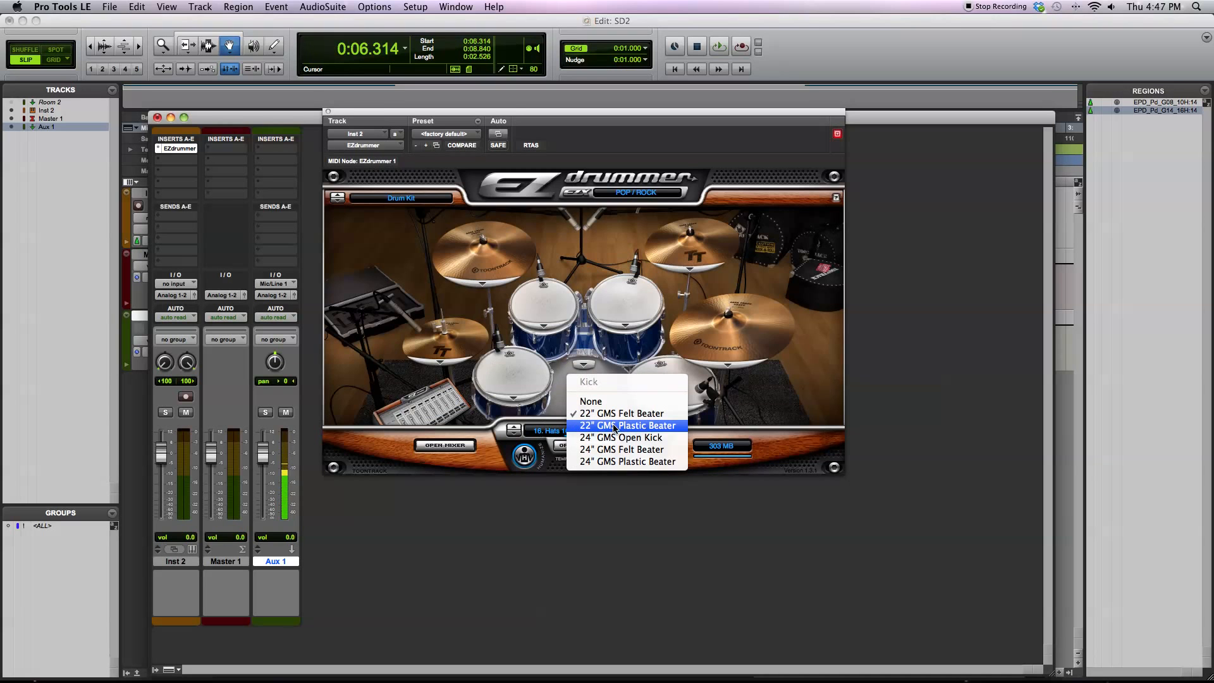
click(627, 425)
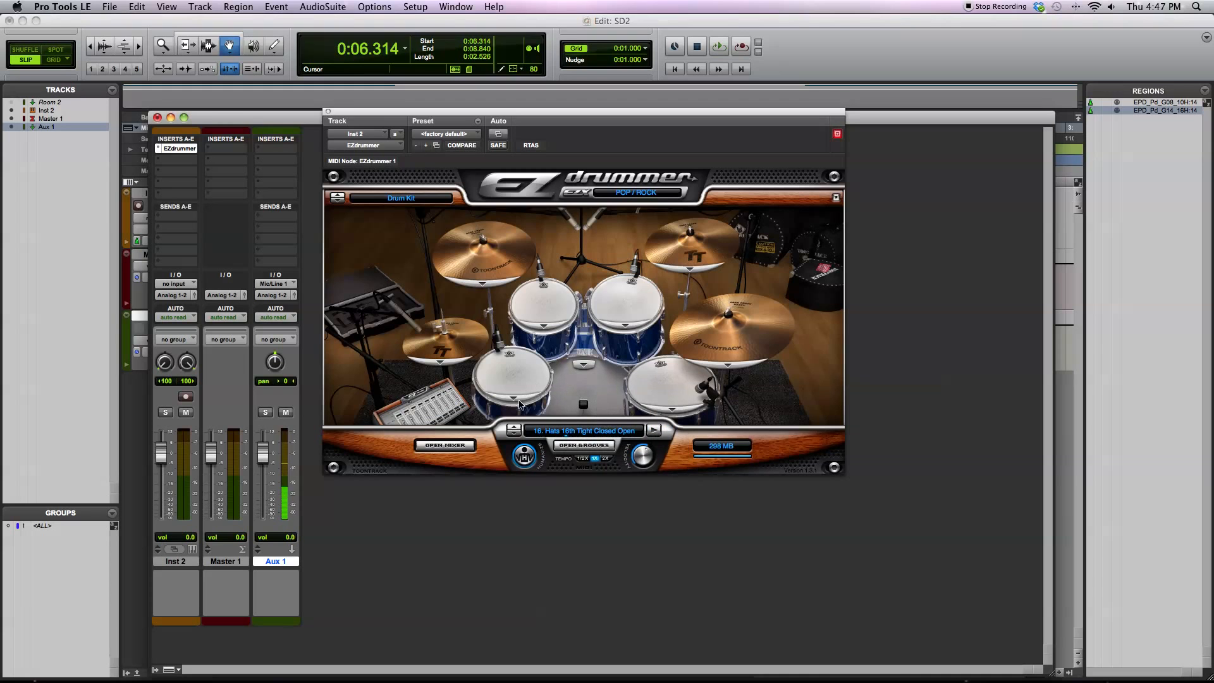
click(512, 394)
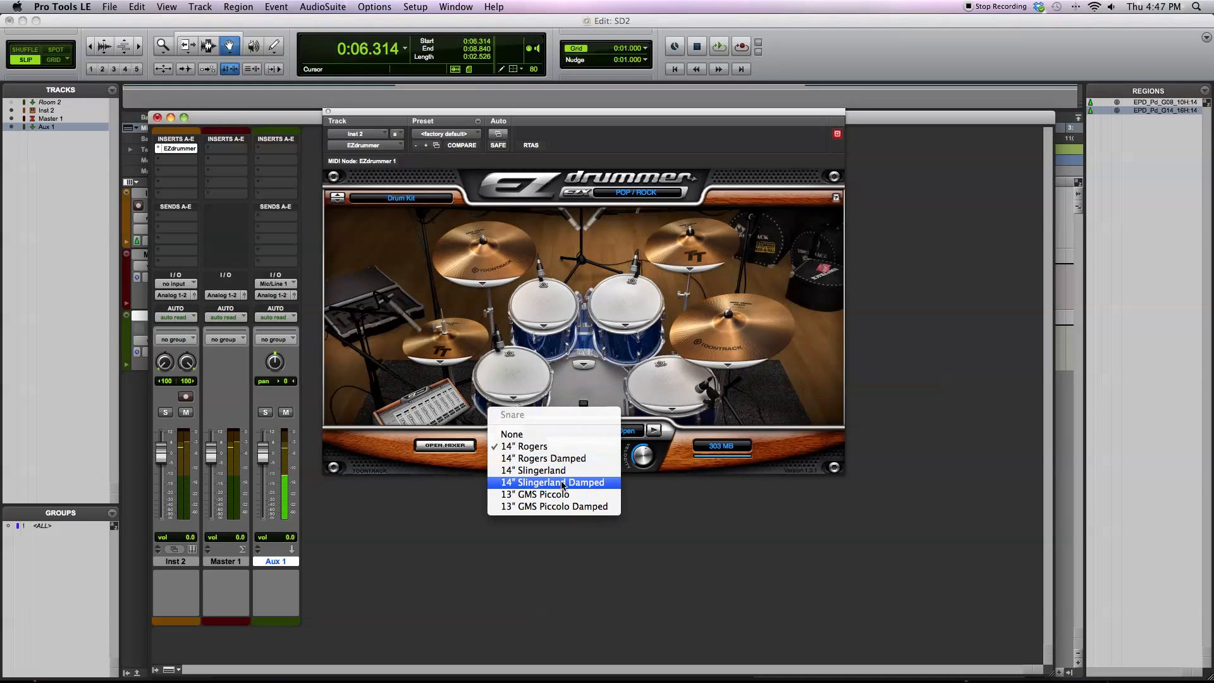
click(552, 482)
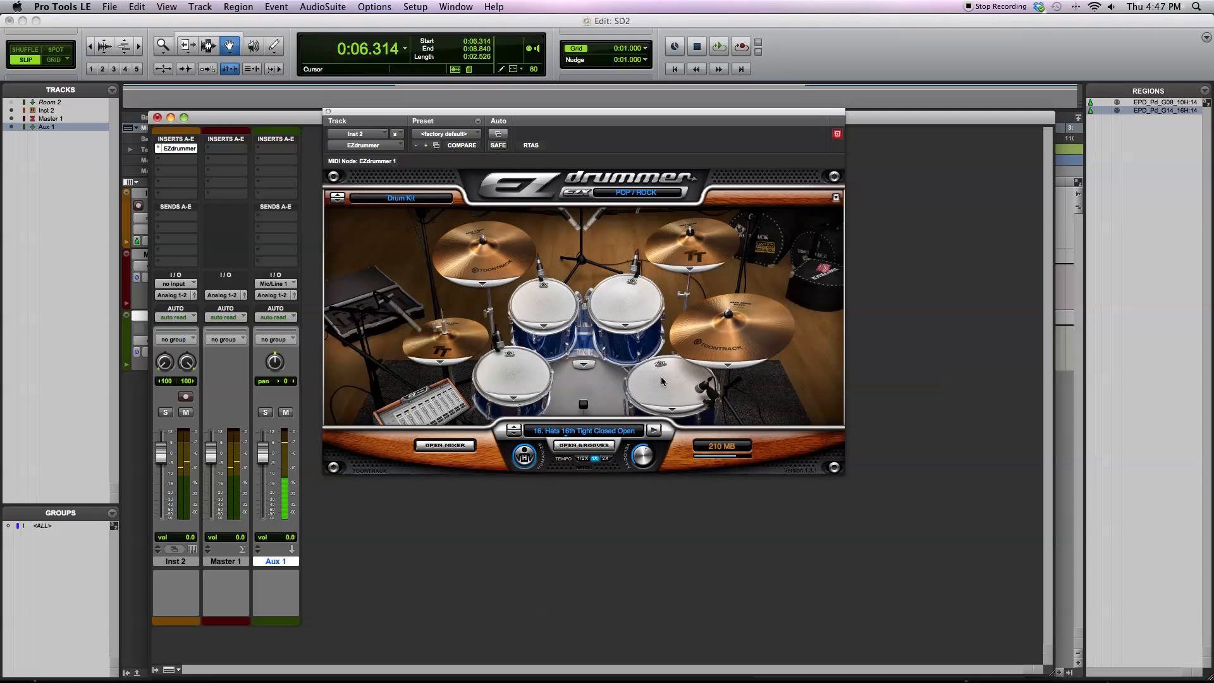
Step: Choose a different crash cymbal and different hi-hats for the kit
click(484, 255)
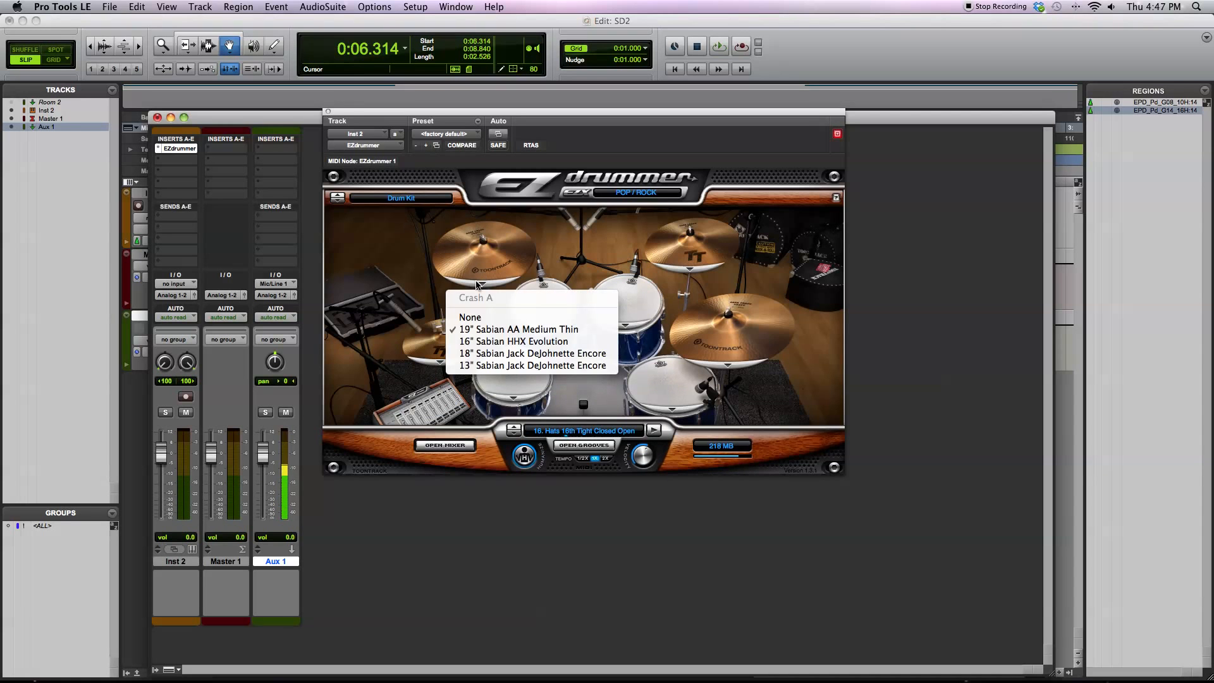
click(441, 357)
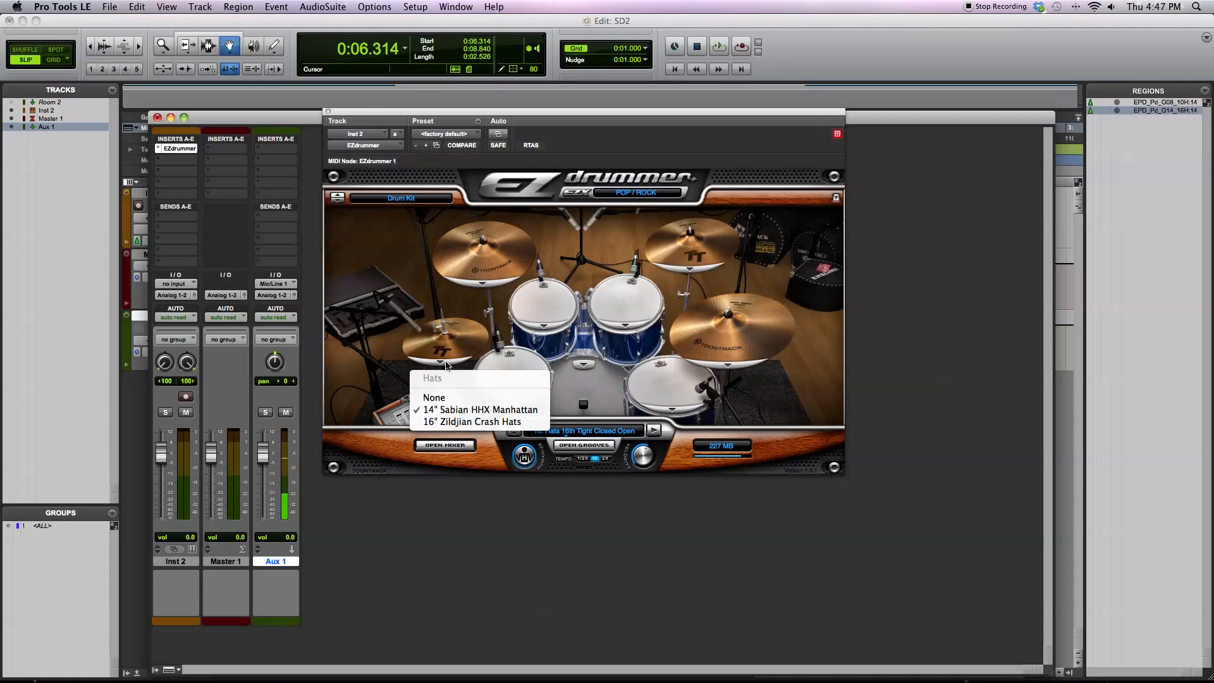
click(619, 286)
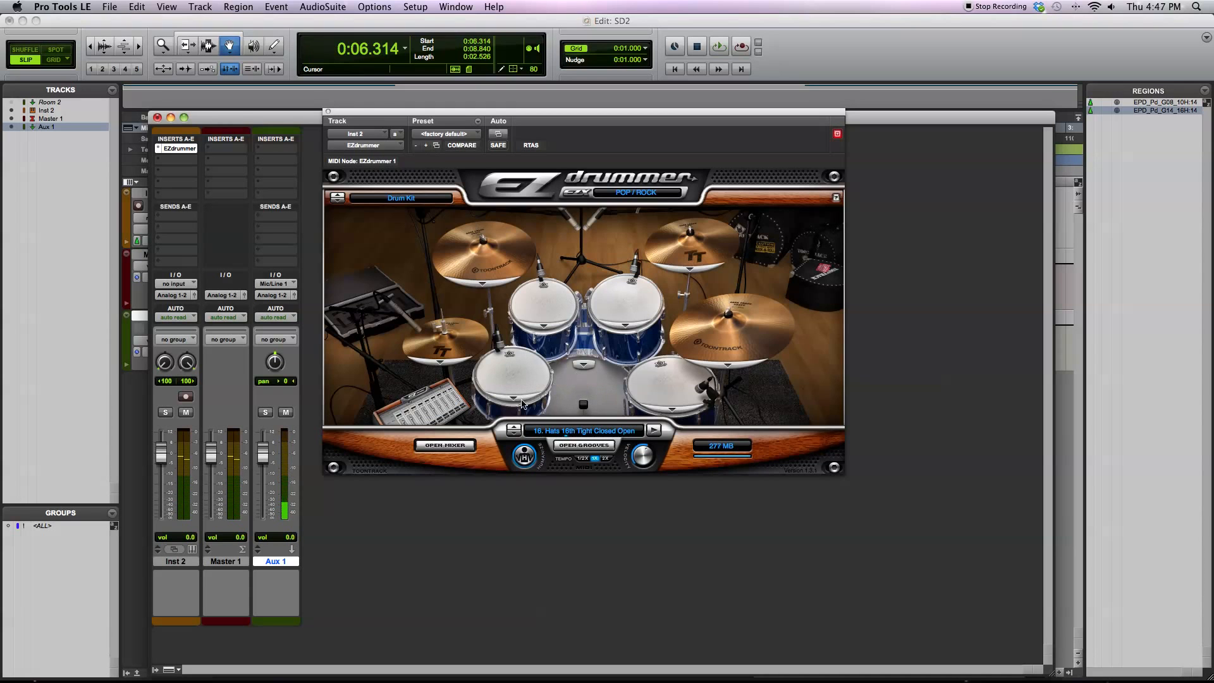
Step: Rebalance the second and last EZ Mixer channel faders, one down to -2.1
click(445, 445)
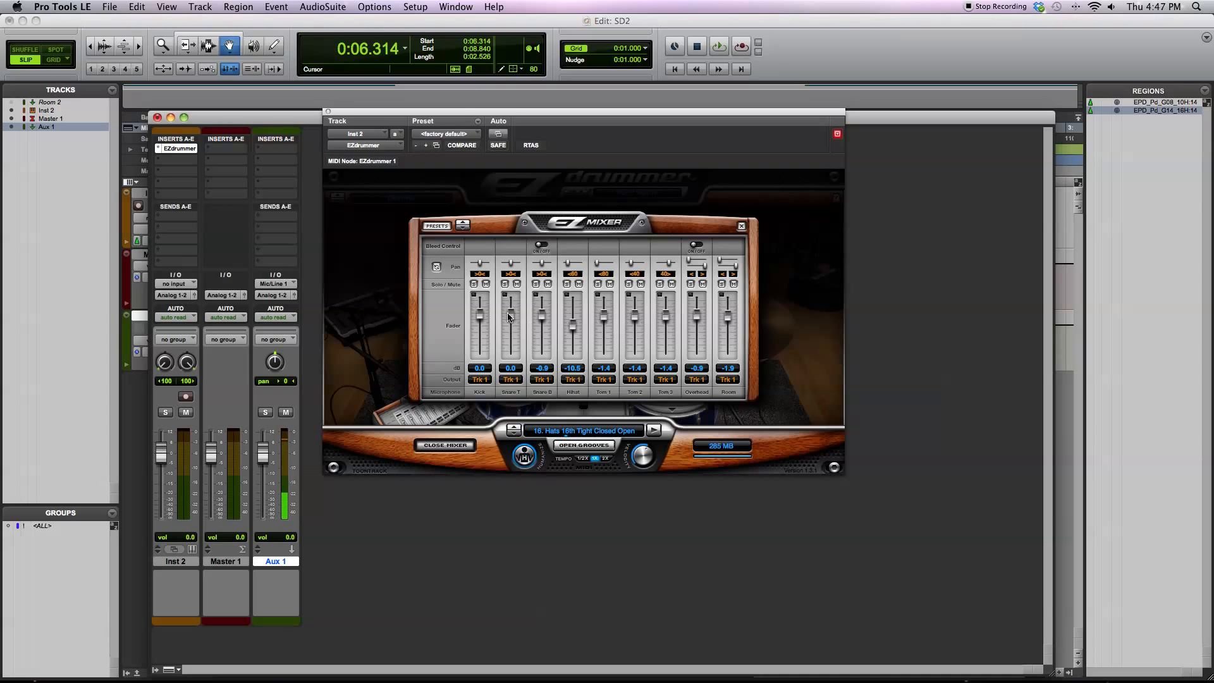
drag(573, 317, 573, 340)
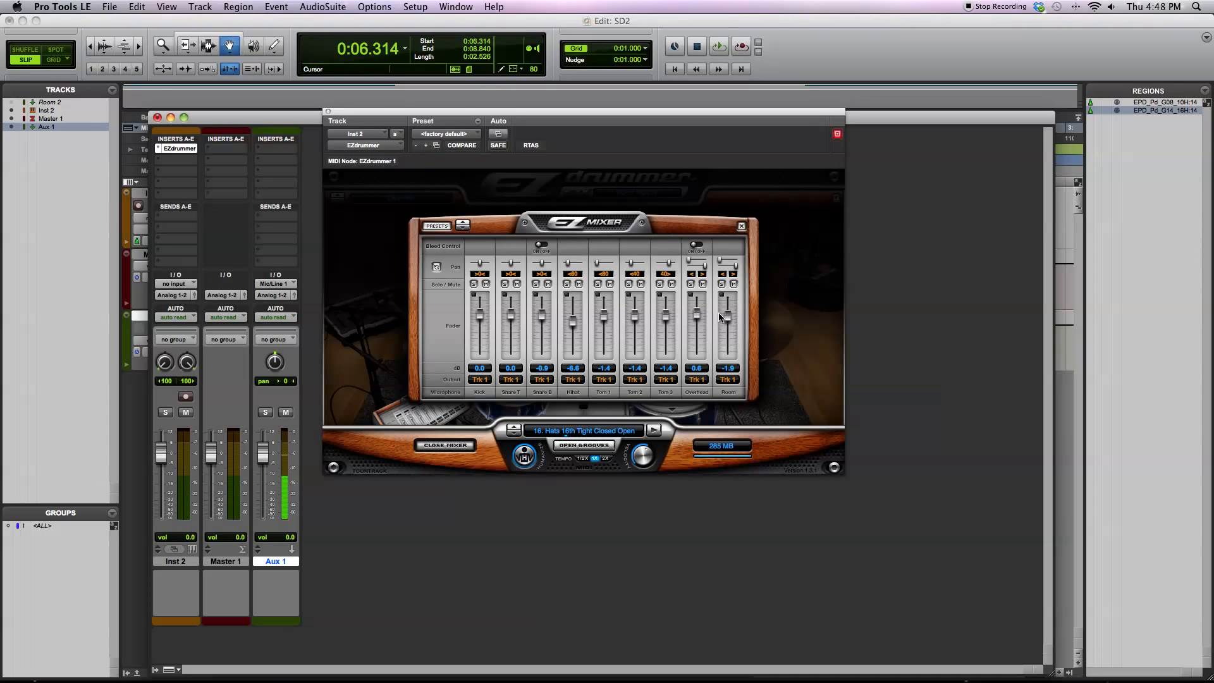
drag(727, 322, 727, 302)
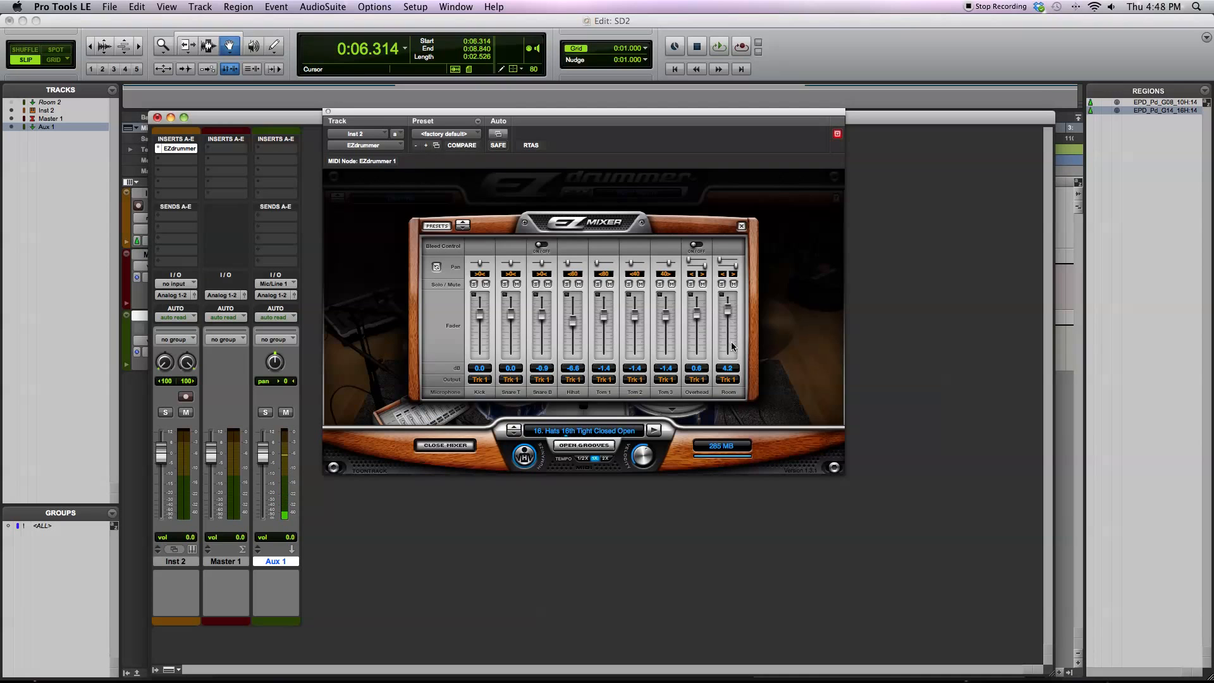